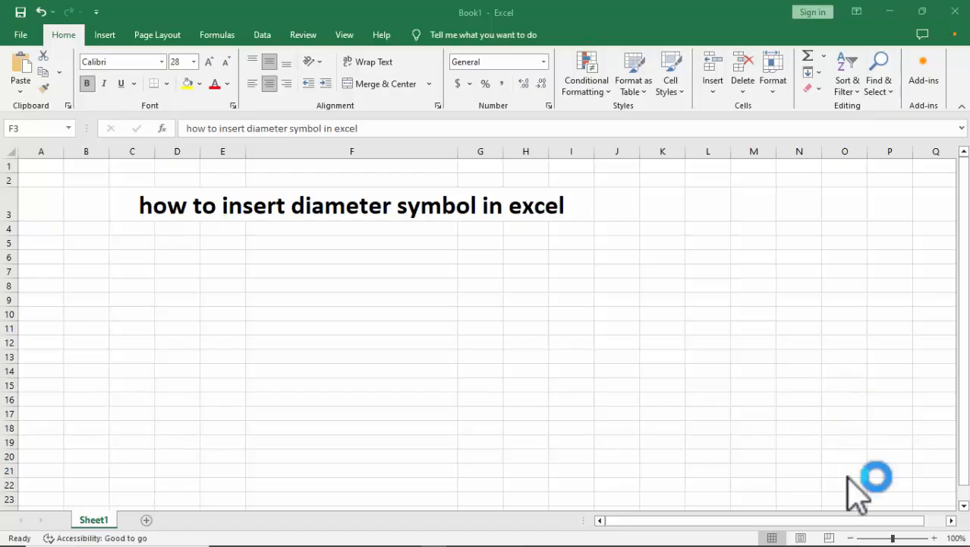
# - Insert an equation below the title at F5 containing the diameter symbol Ø from the Symbols gallery
pyautogui.click(932, 538)
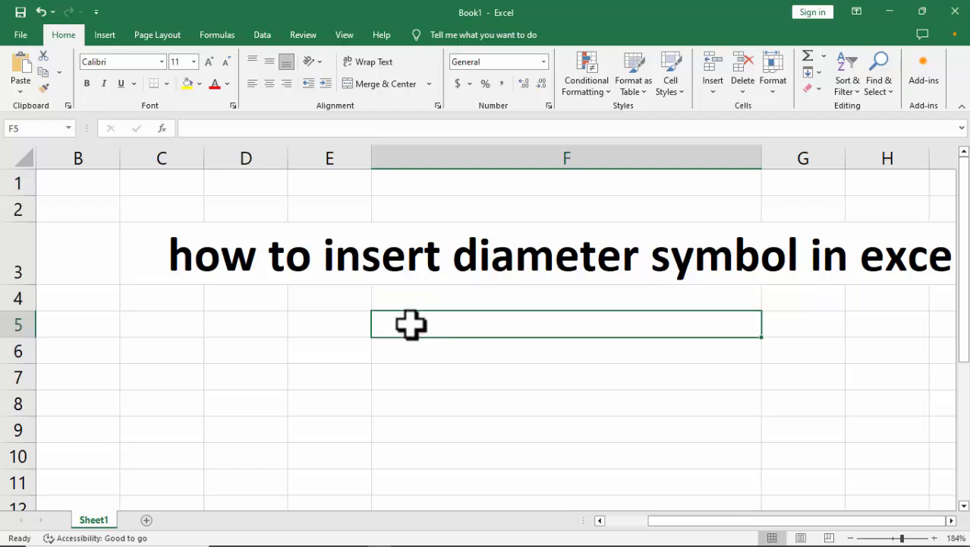
pyautogui.moveTo(374, 240)
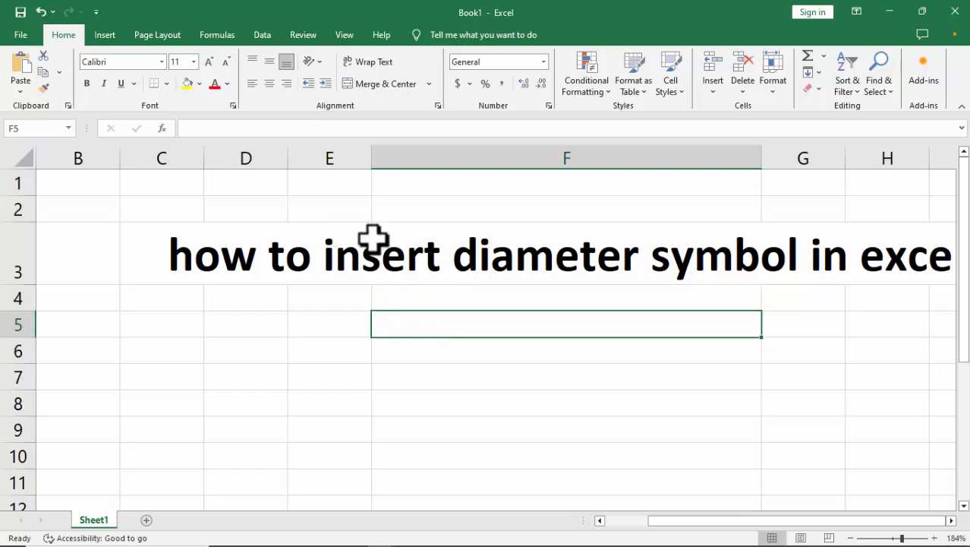
pyautogui.click(105, 33)
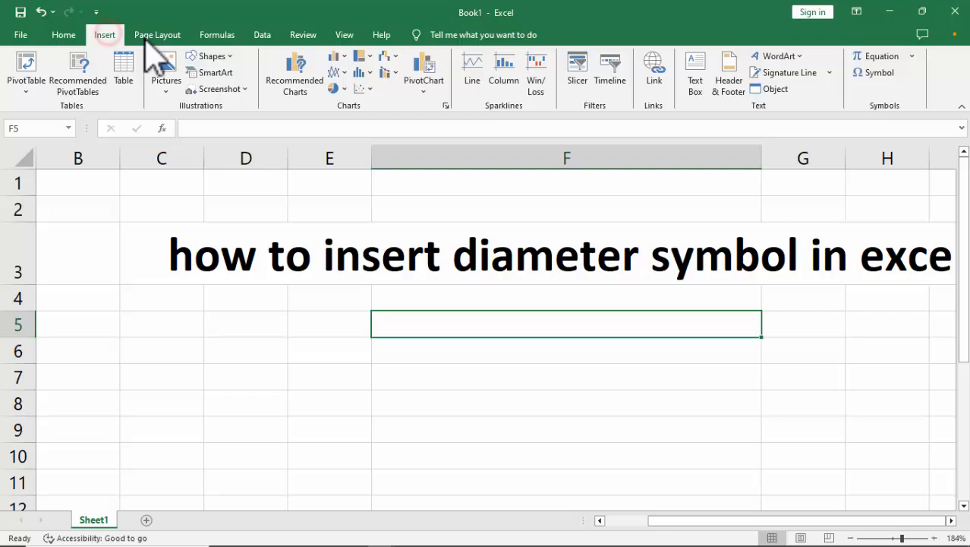
pyautogui.moveTo(911, 73)
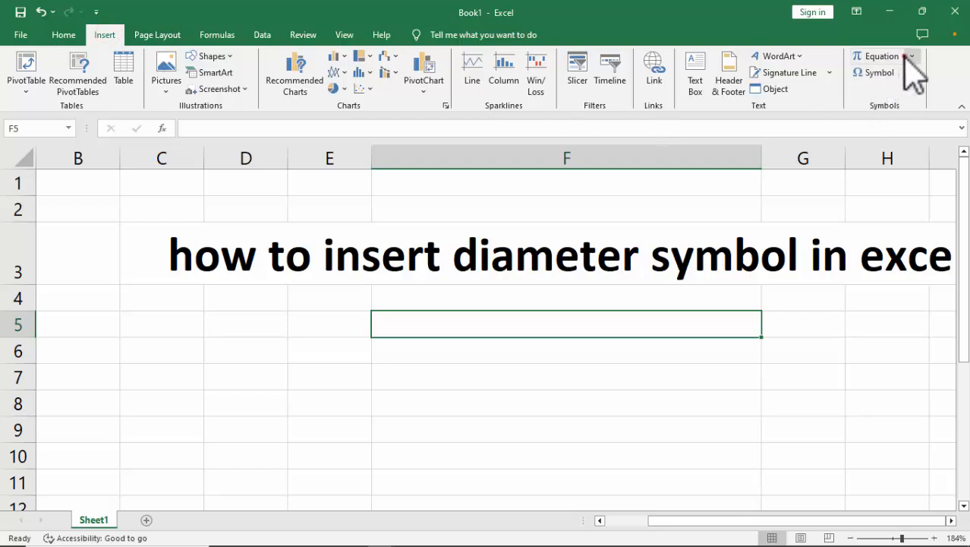
pyautogui.click(878, 55)
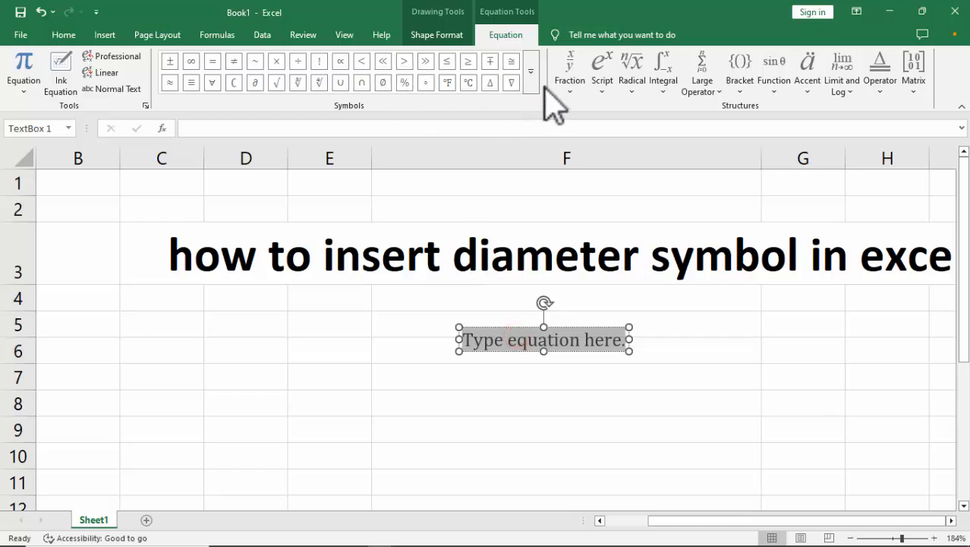
pyautogui.click(532, 82)
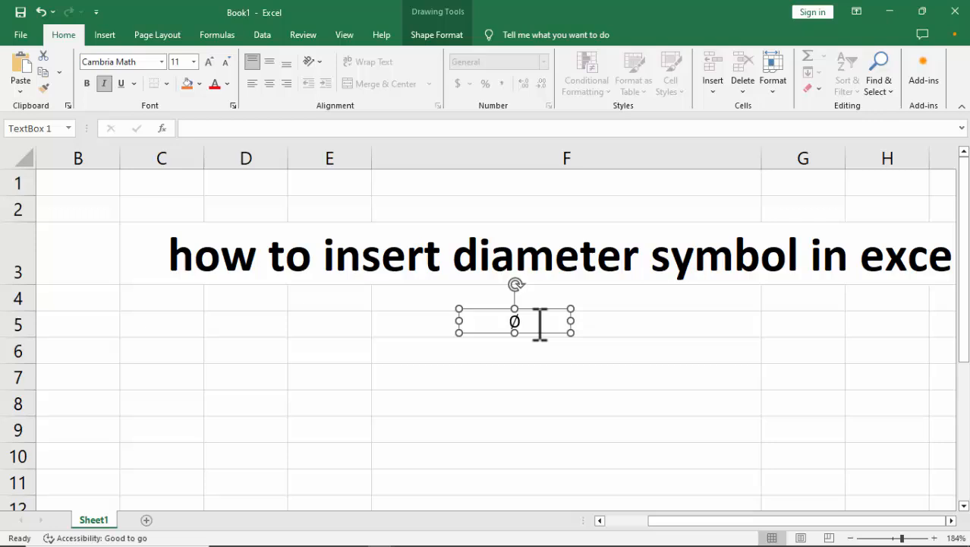
pyautogui.click(103, 33)
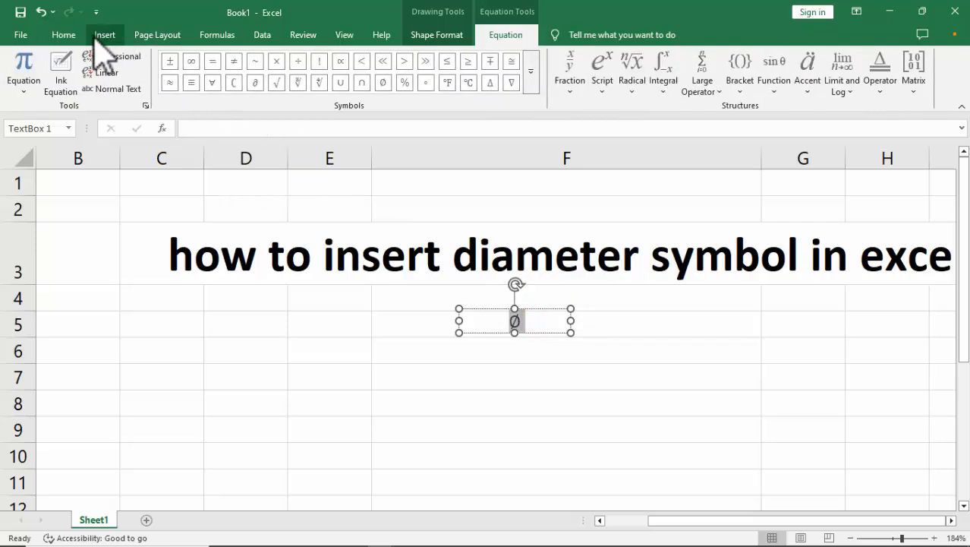
# - Format the equation's Ø symbol at font size 32 with a green font colour
pyautogui.click(64, 34)
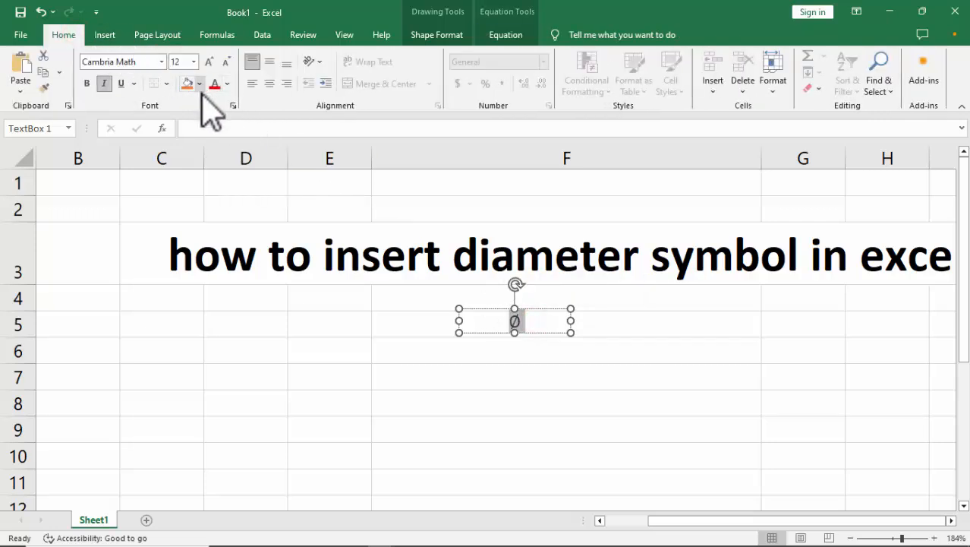
pyautogui.click(194, 61)
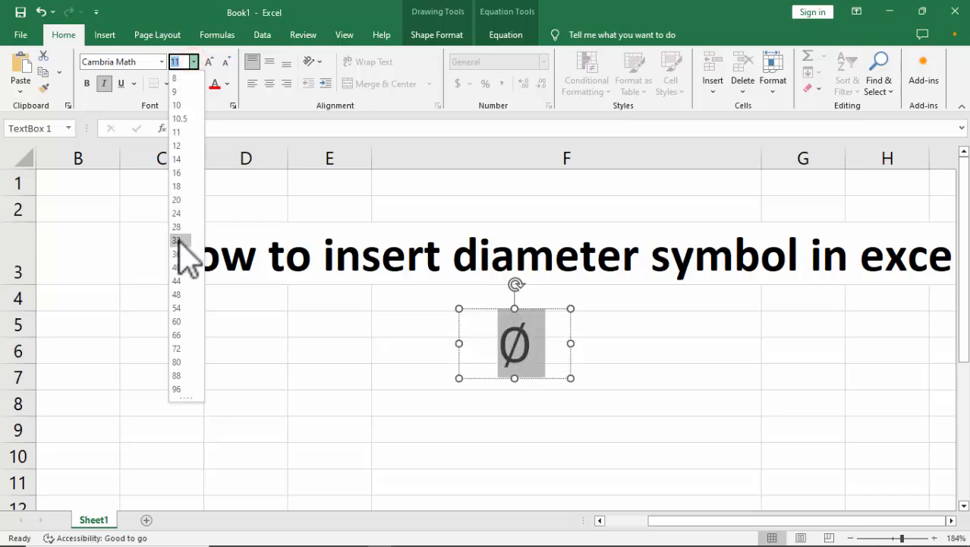
pyautogui.click(176, 240)
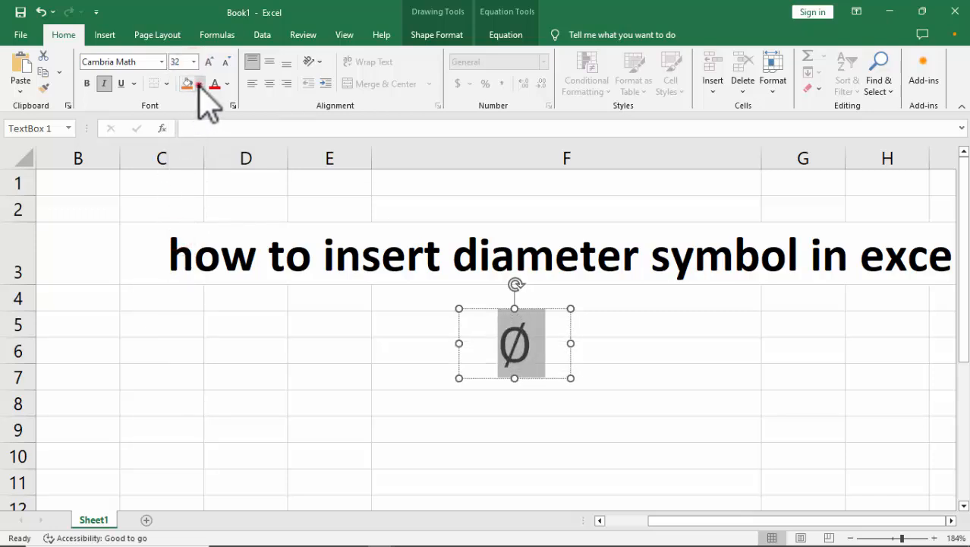
pyautogui.click(197, 84)
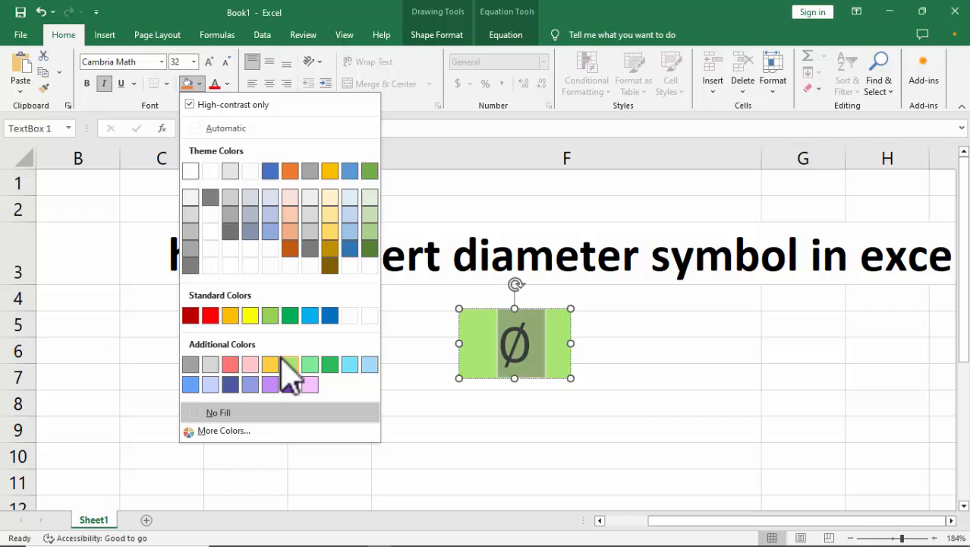
pyautogui.click(227, 84)
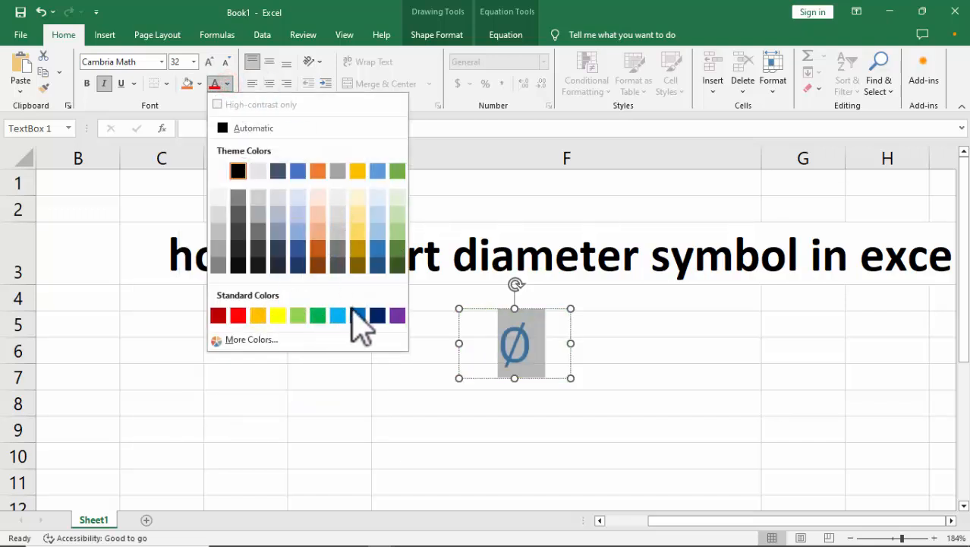
pyautogui.click(298, 314)
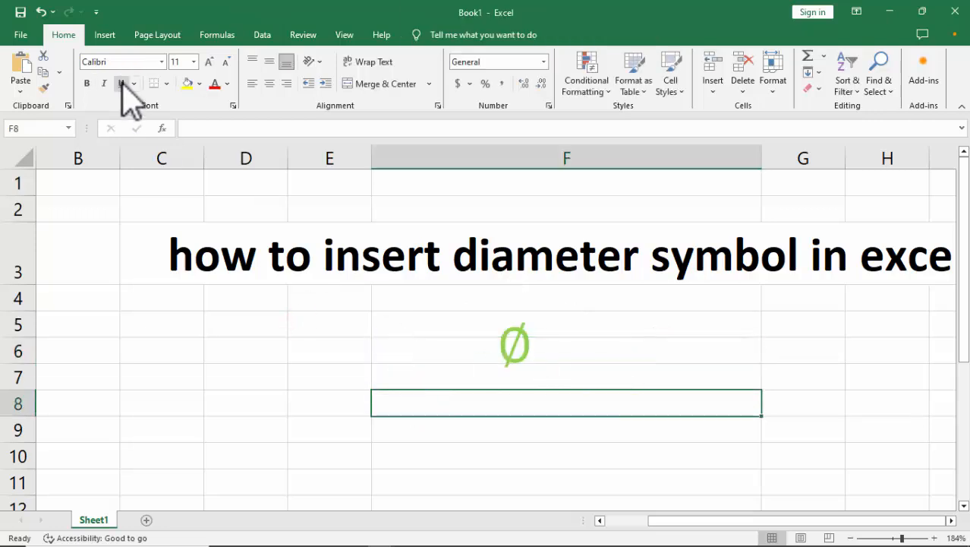
pyautogui.click(103, 33)
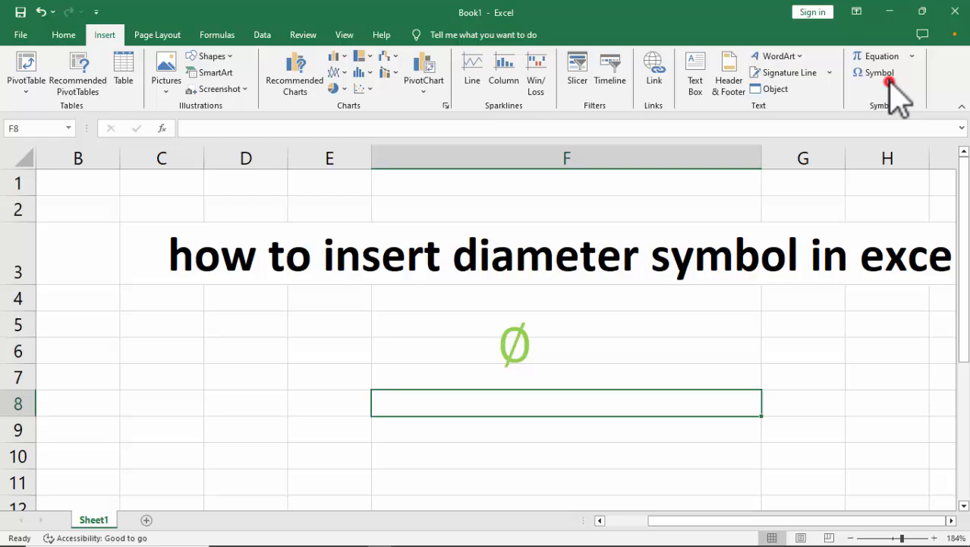
# - Insert Ø twice into cell F8 from the Latin-1 Supplement subset of the Symbol dialog
pyautogui.click(880, 72)
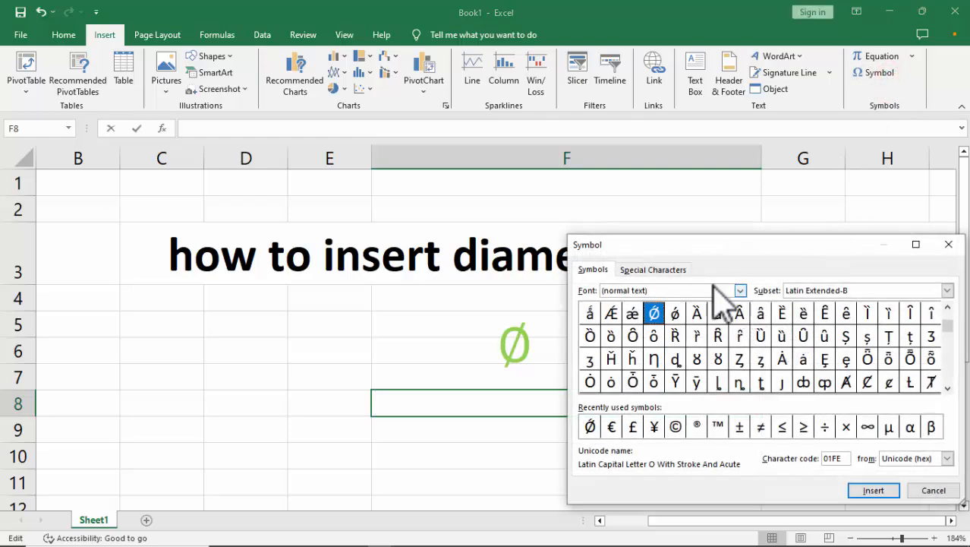
pyautogui.click(948, 290)
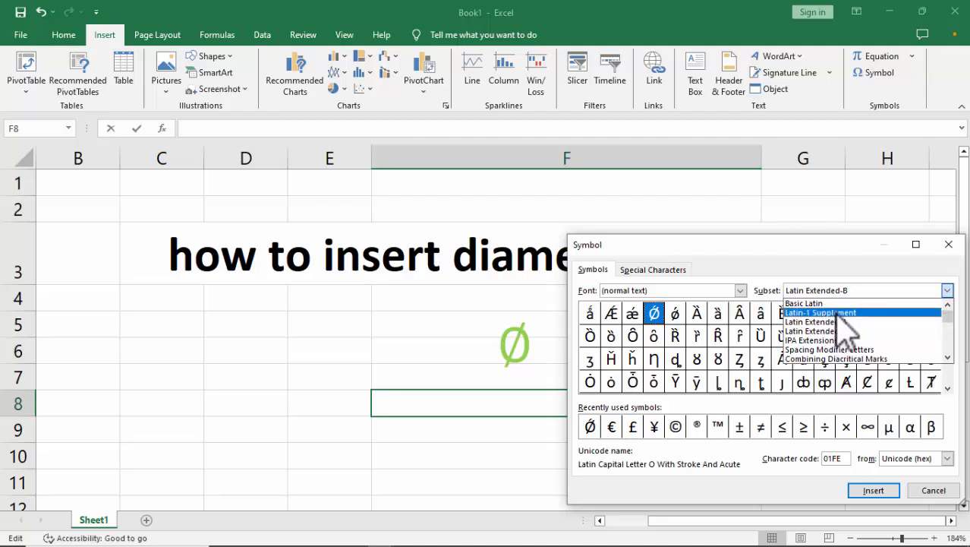
pyautogui.click(820, 313)
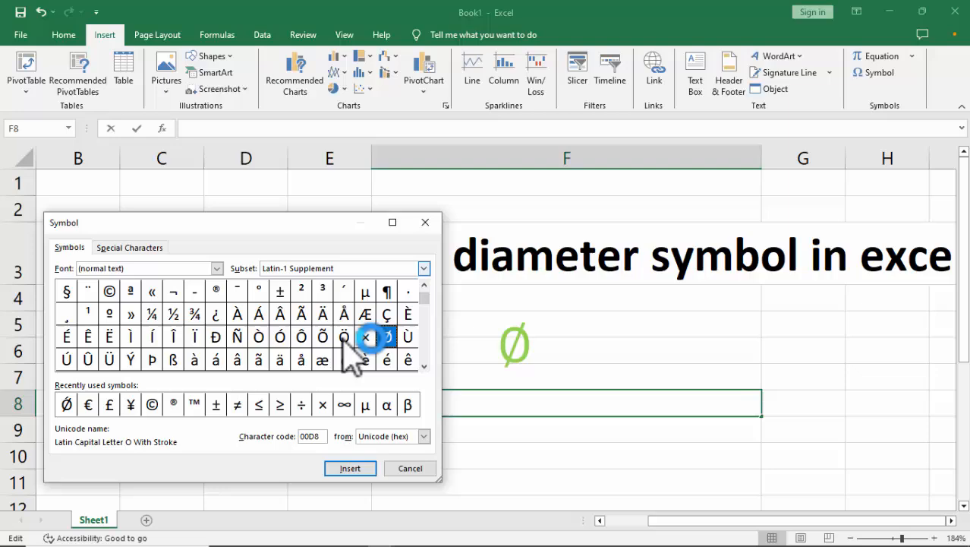
pyautogui.click(386, 337)
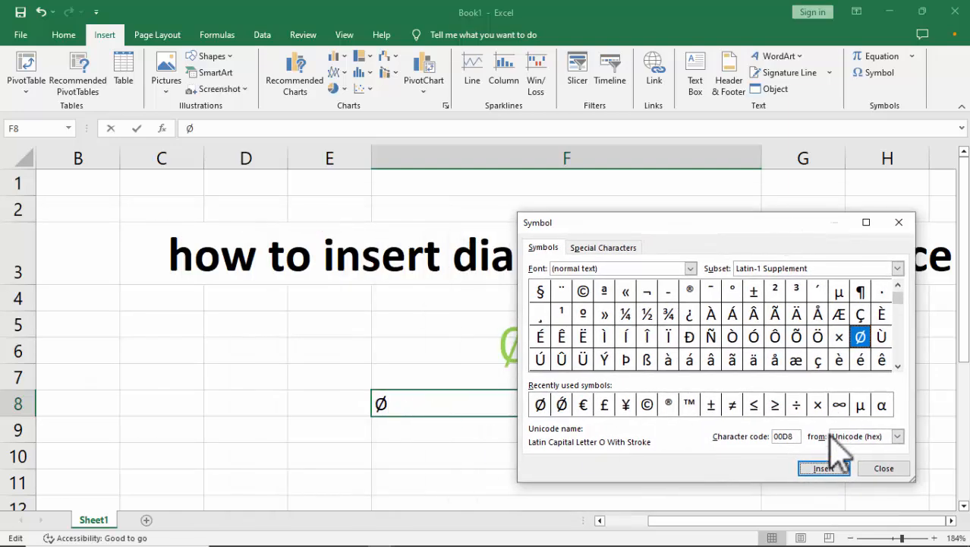
pyautogui.click(823, 468)
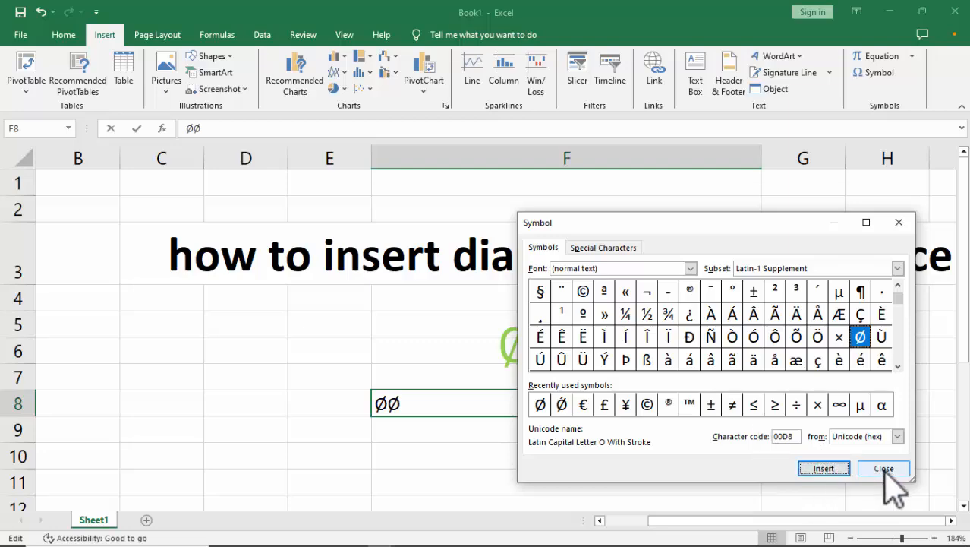
pyautogui.click(884, 468)
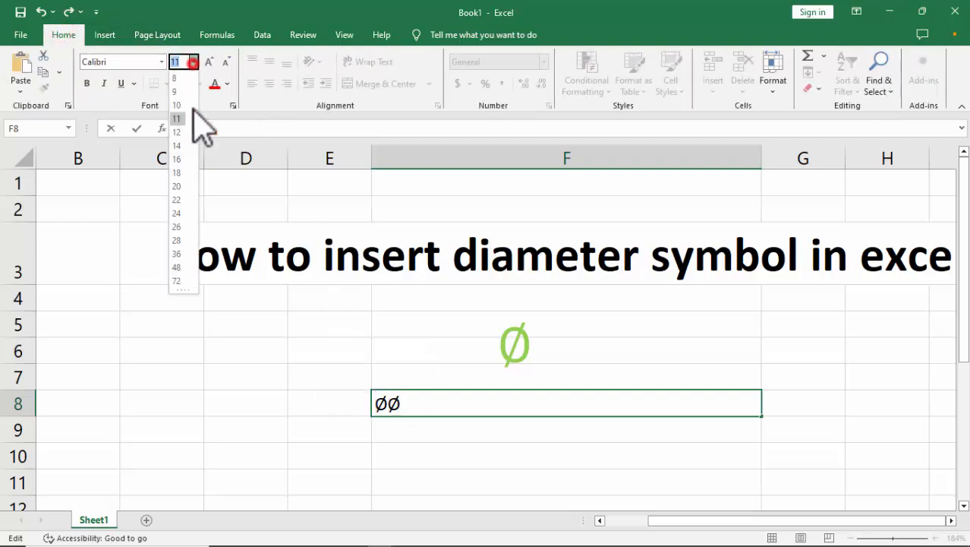
# - Enlarge the ØØ text in cell F8 to font size 24
pyautogui.click(176, 213)
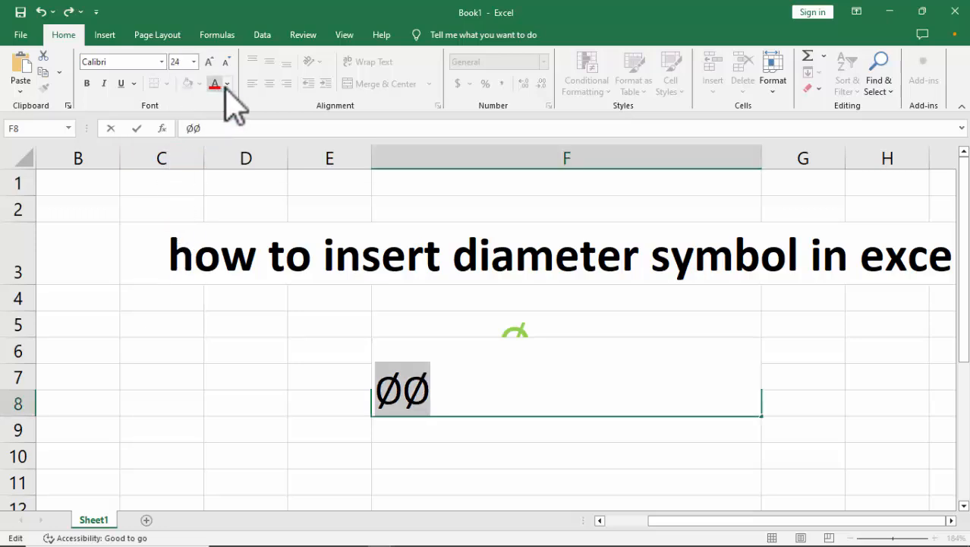